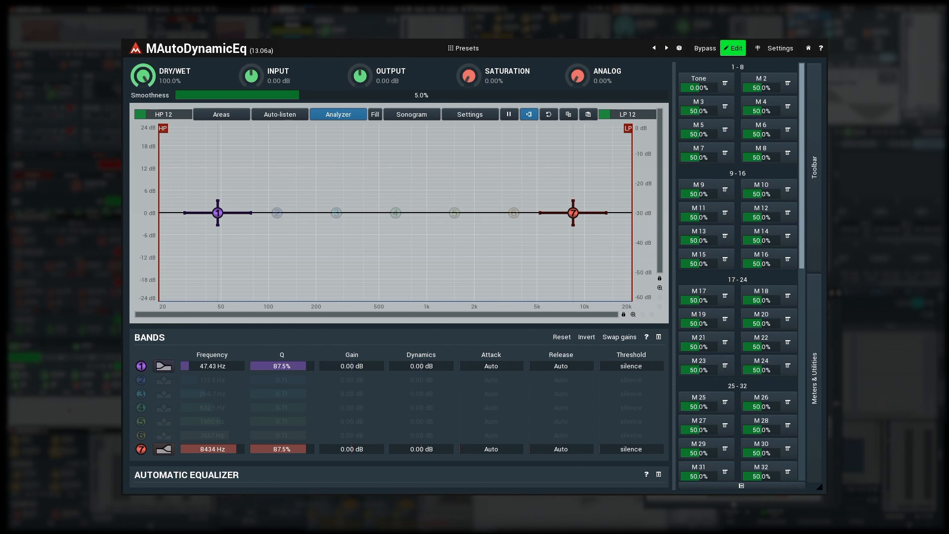
Push Tone fully up to +100% on the treble shelf, then reset the slot back to M 1
{"action": "left_click_drag", "start_coordinate": [217, 212], "coordinate": [217, 137]}
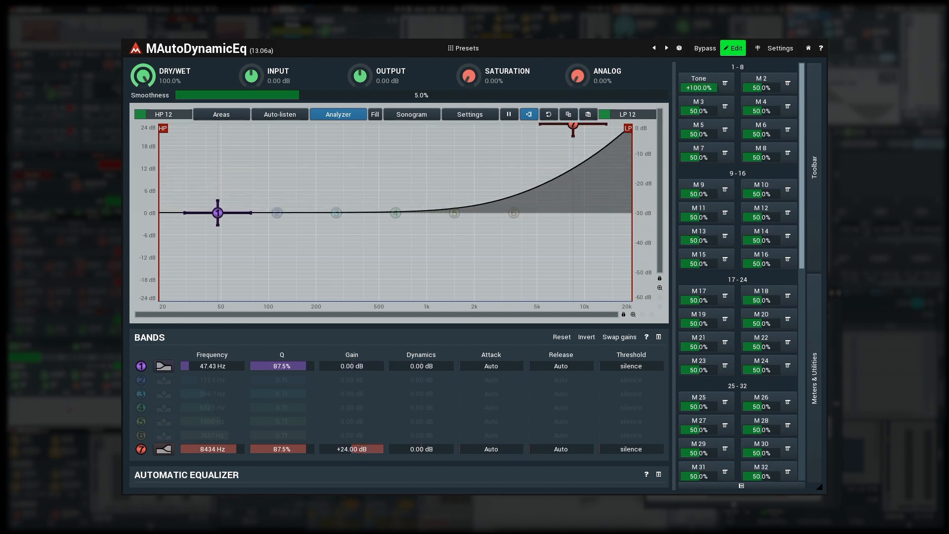
{"action": "left_click_drag", "start_coordinate": [572, 128], "coordinate": [572, 150]}
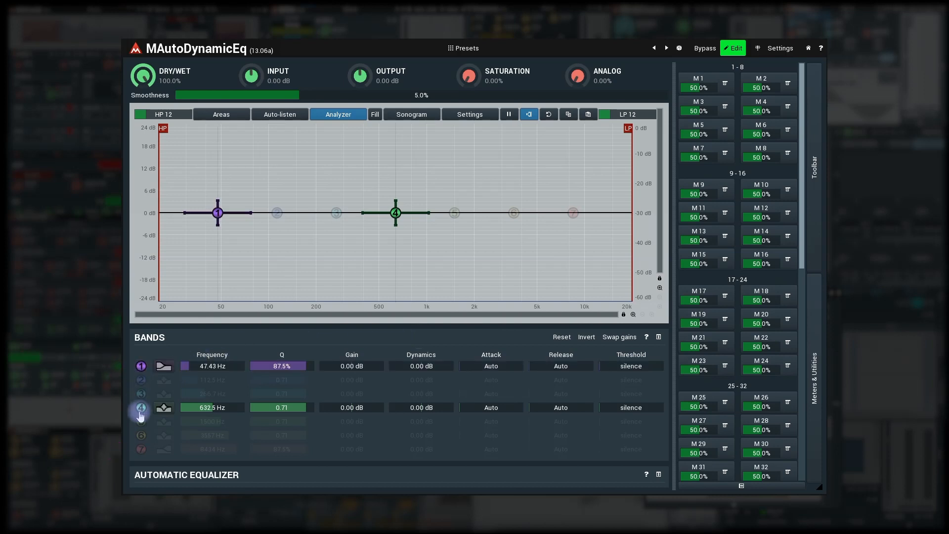
Bring up the options menu for the first multiparameter, M 1
{"action": "left_click", "coordinate": [140, 449]}
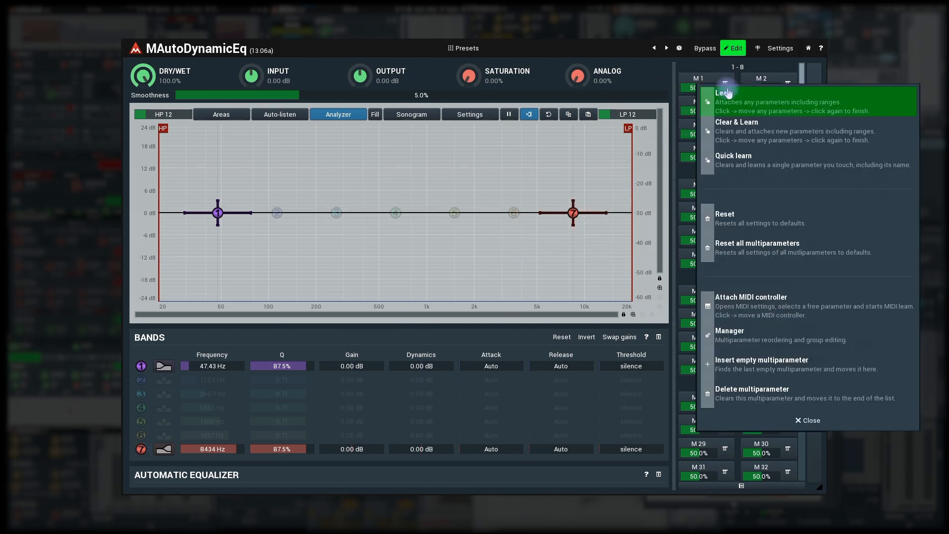
Learn band 1 and band 7 gains onto multiparameter 1, each ranging 0 to +24 dB
{"action": "left_click", "coordinate": [722, 93]}
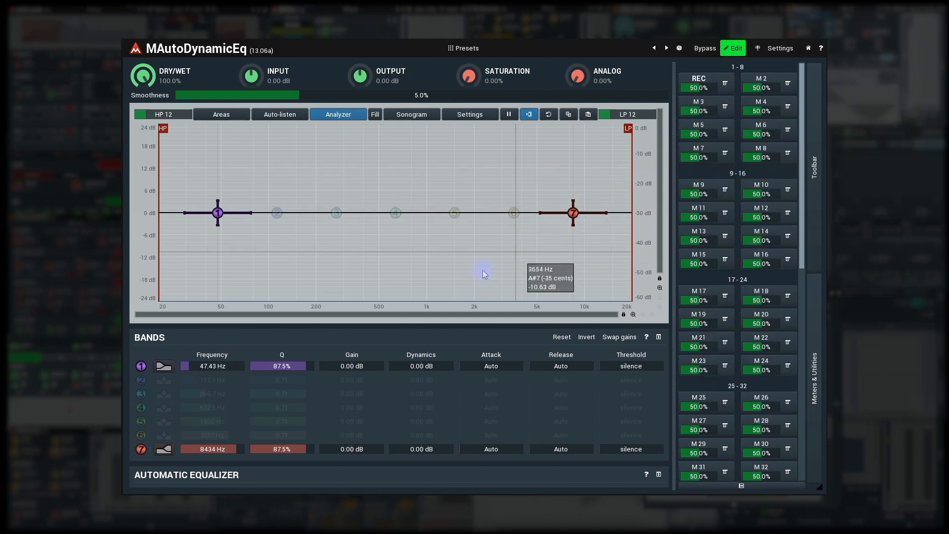
{"action": "left_click_drag", "start_coordinate": [218, 213], "coordinate": [217, 128]}
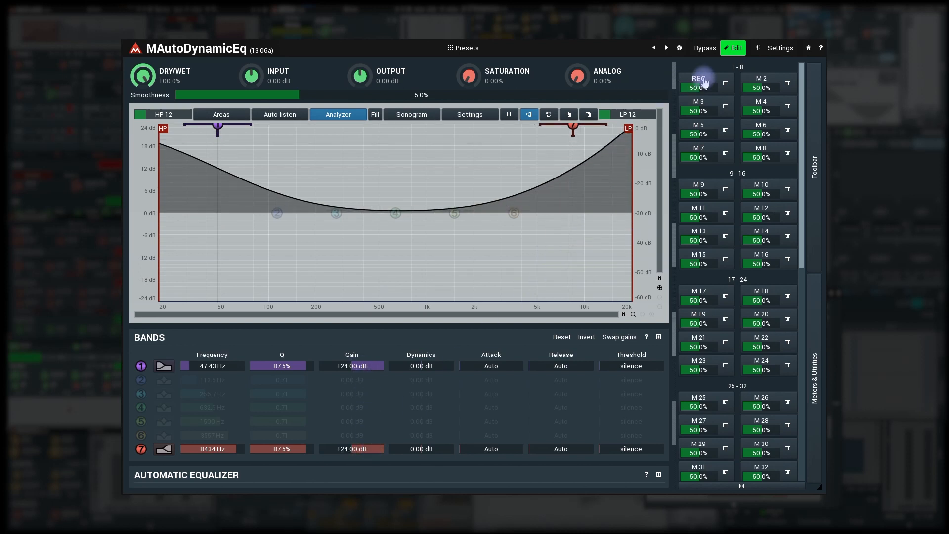
{"action": "left_click", "coordinate": [698, 79]}
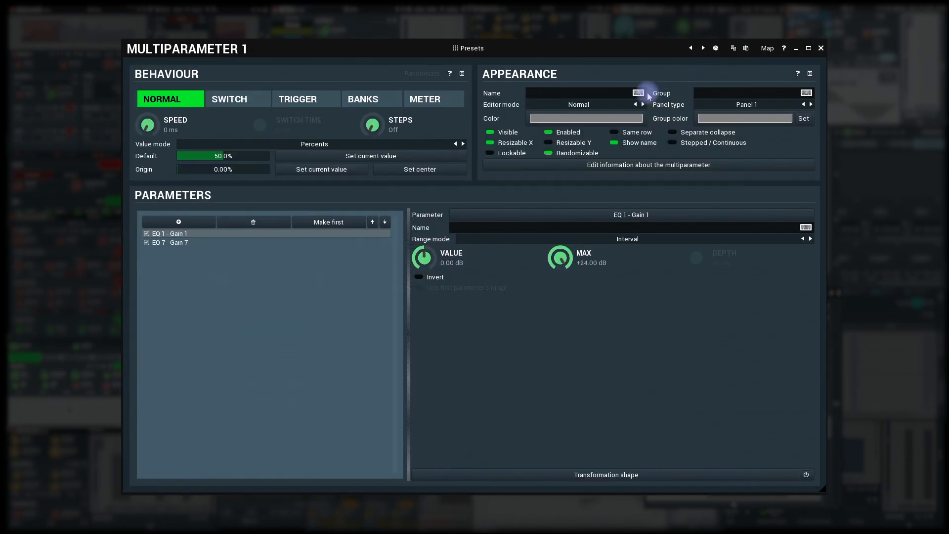
Name multiparameter 1 'Tone' with value mode Percents (-100% to 100%)
{"action": "type", "text": "Tone"}
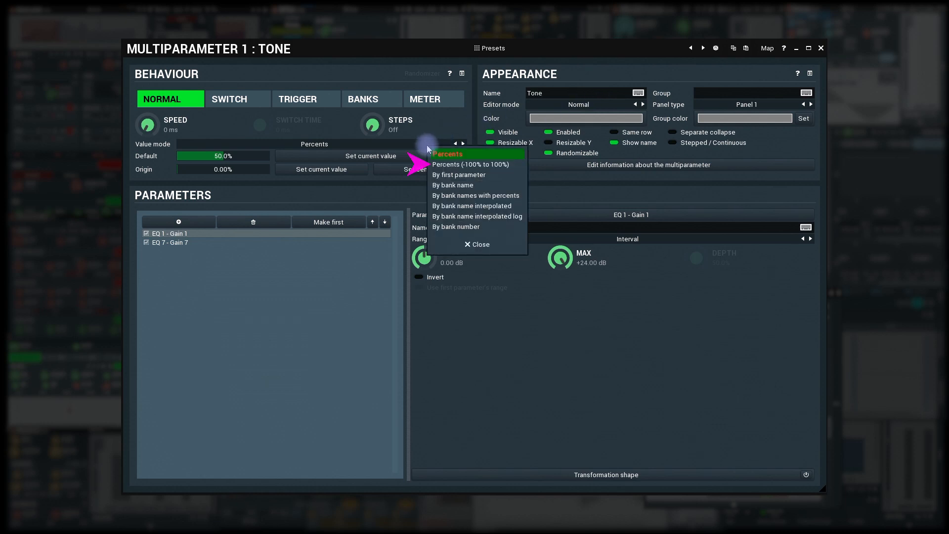
{"action": "left_click", "coordinate": [471, 164]}
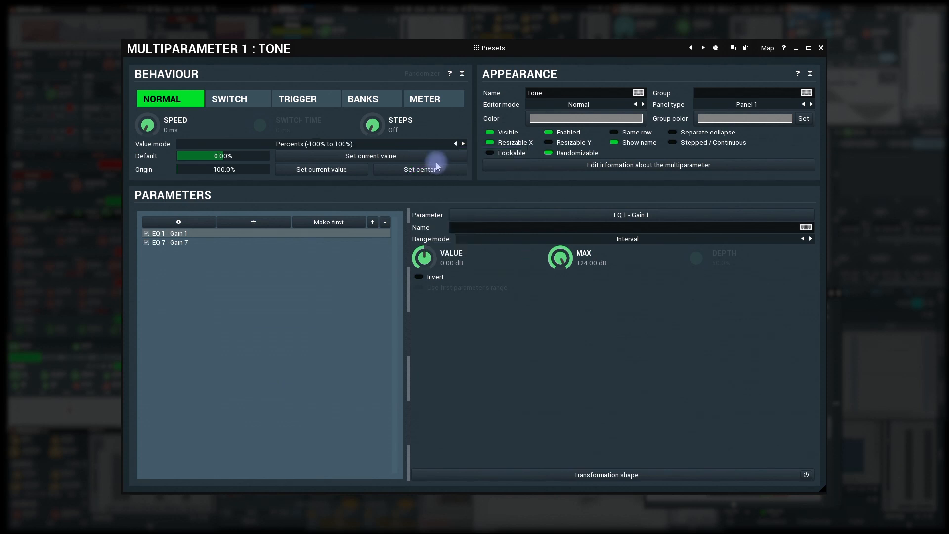
{"action": "mouse_move", "coordinate": [372, 105]}
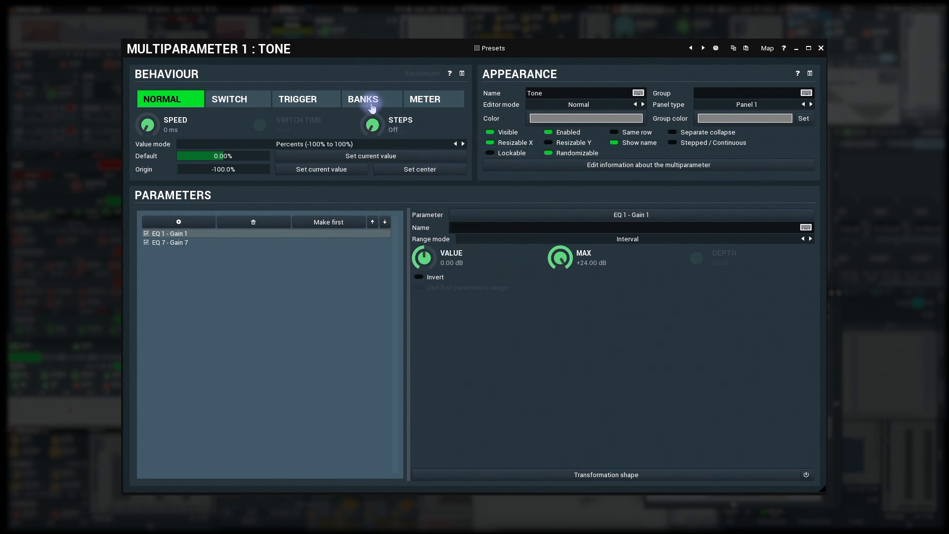
Set Tone to BANKS behaviour with the number of banks entered as 3
{"action": "left_click", "coordinate": [372, 98]}
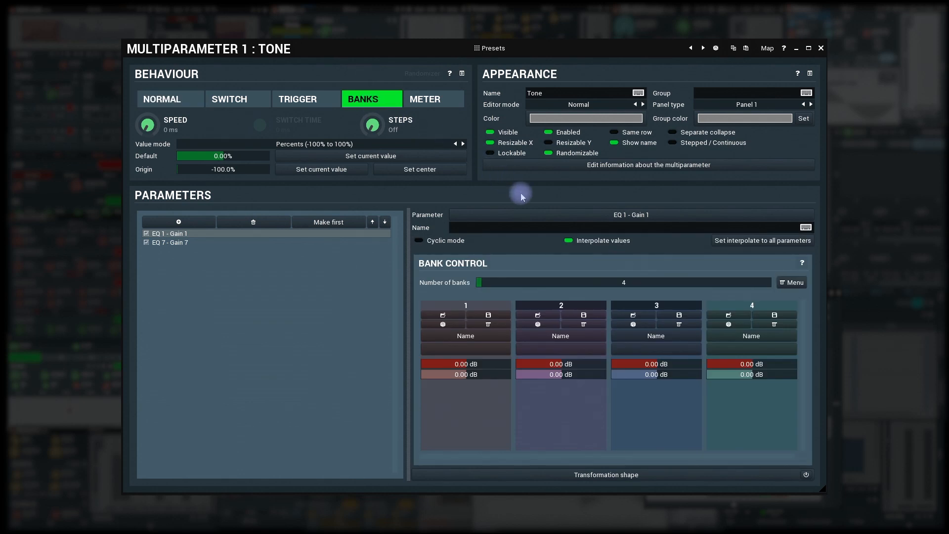
{"action": "left_click", "coordinate": [623, 282]}
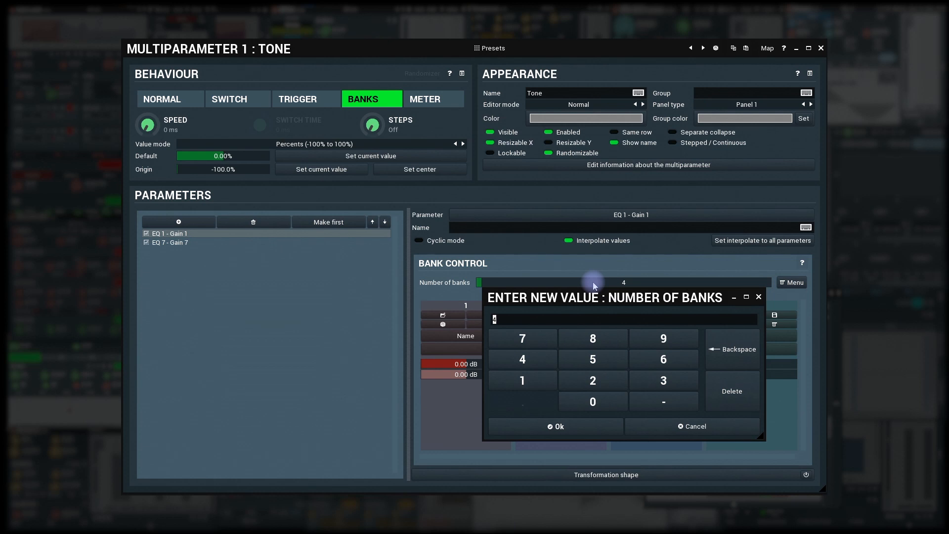
{"action": "left_click", "coordinate": [555, 426]}
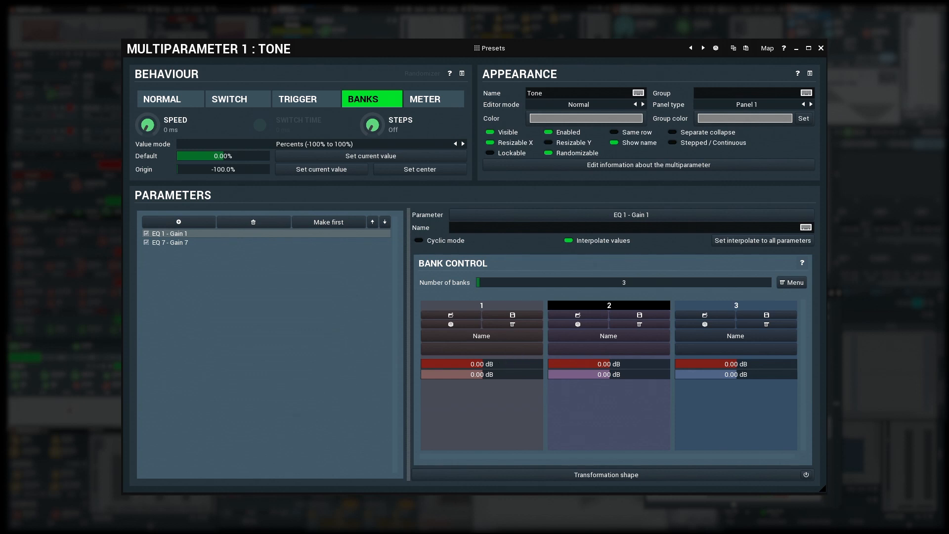
Raise bank 1's EQ 1 gain to +24.00 dB, leaving band 7 at 0 dB
{"action": "left_click_drag", "start_coordinate": [481, 363], "coordinate": [513, 362]}
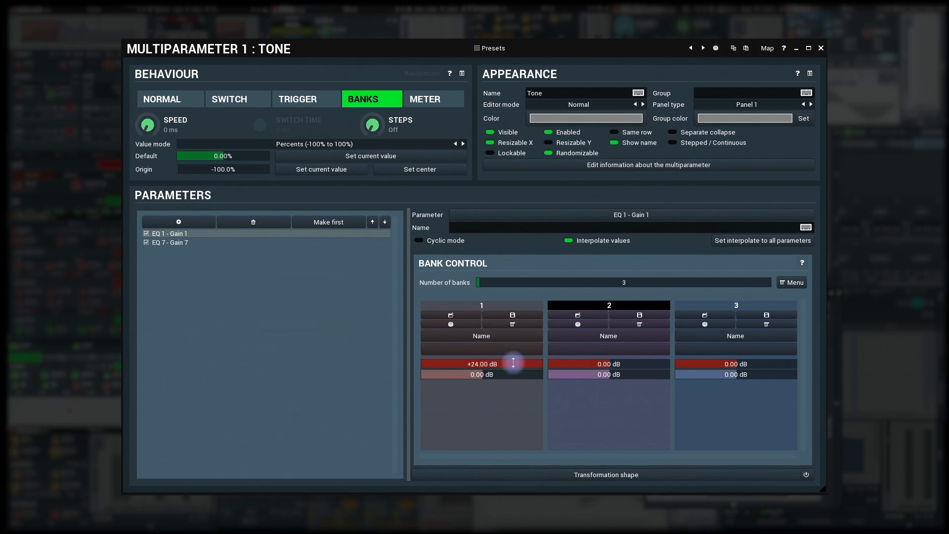
{"action": "mouse_move", "coordinate": [647, 374]}
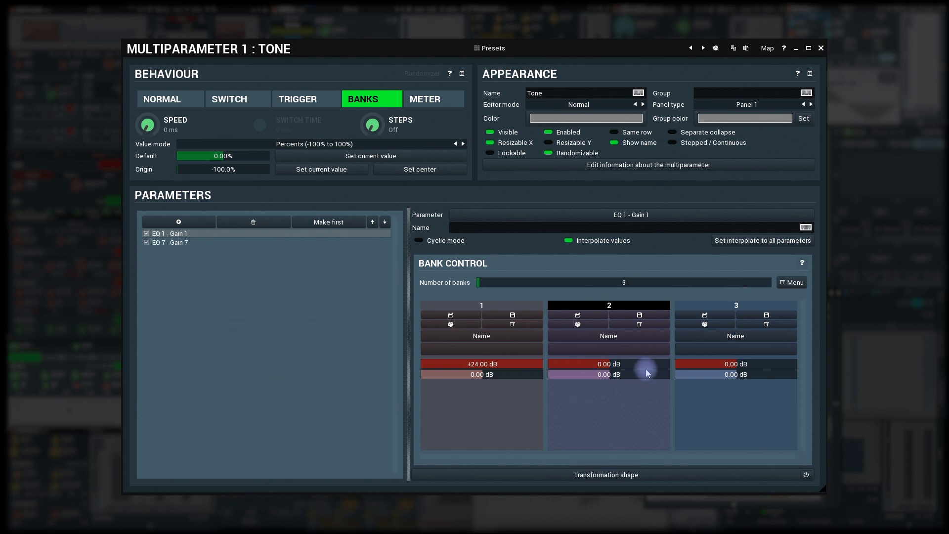